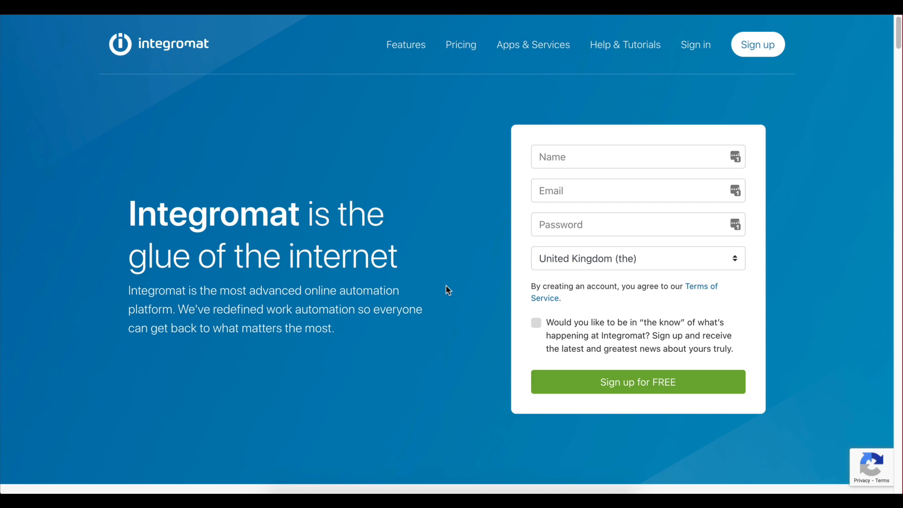
mouse_move(499, 77)
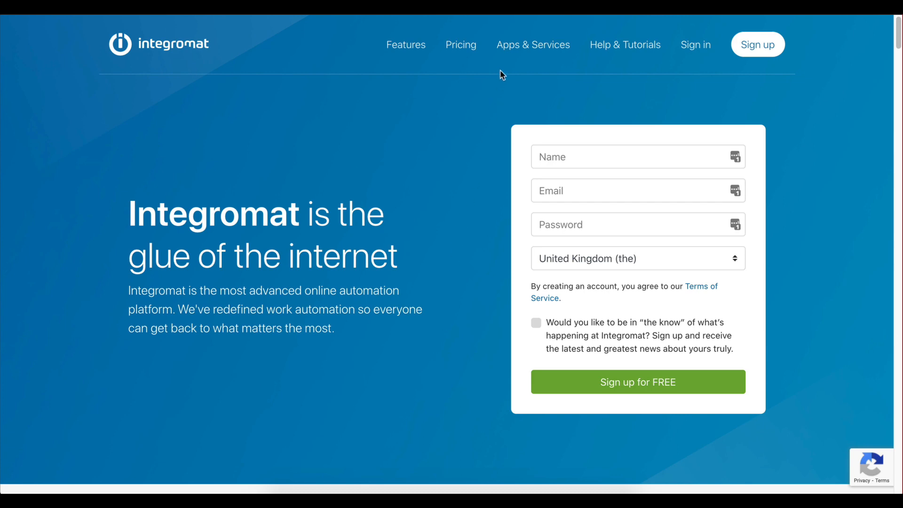
Browse the Apps & Services directory of apps Integromat can connect.
click(532, 45)
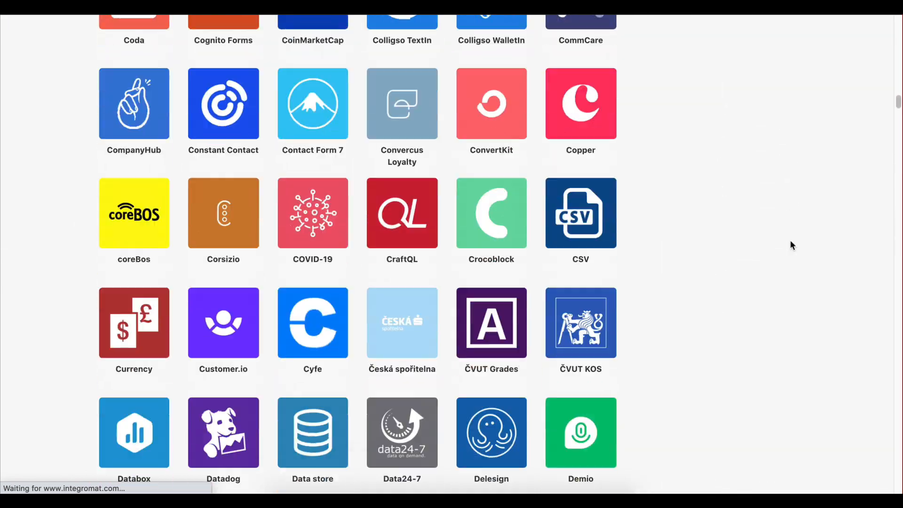
scroll(down, 3)
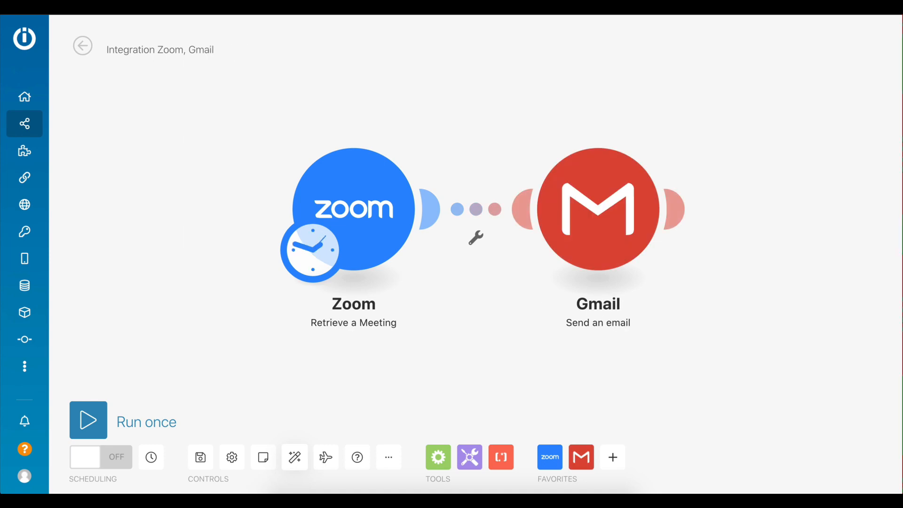
Browse the scenario template gallery for Zoom meeting templates.
click(24, 151)
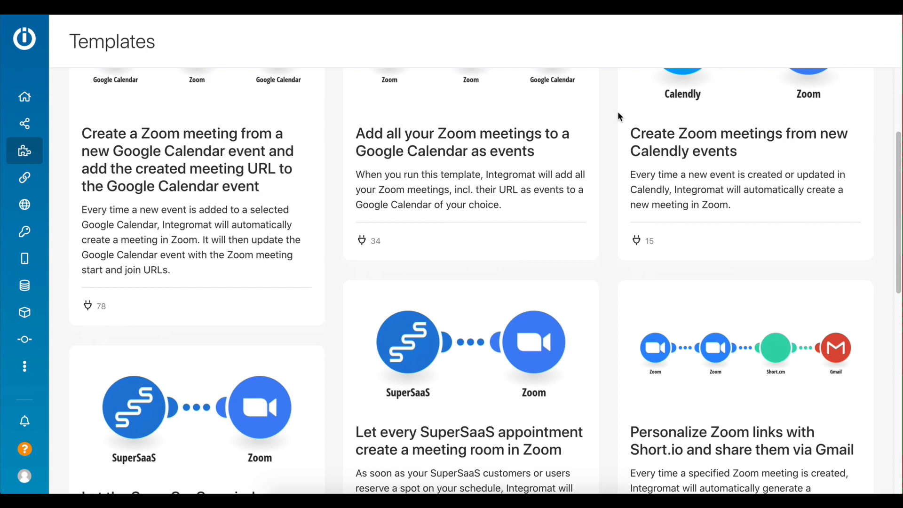
scroll(down, 3)
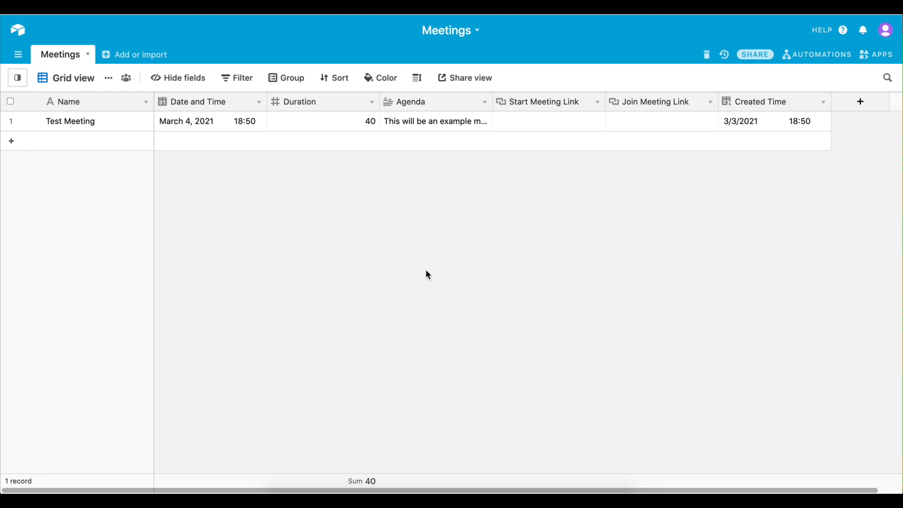
mouse_move(459, 105)
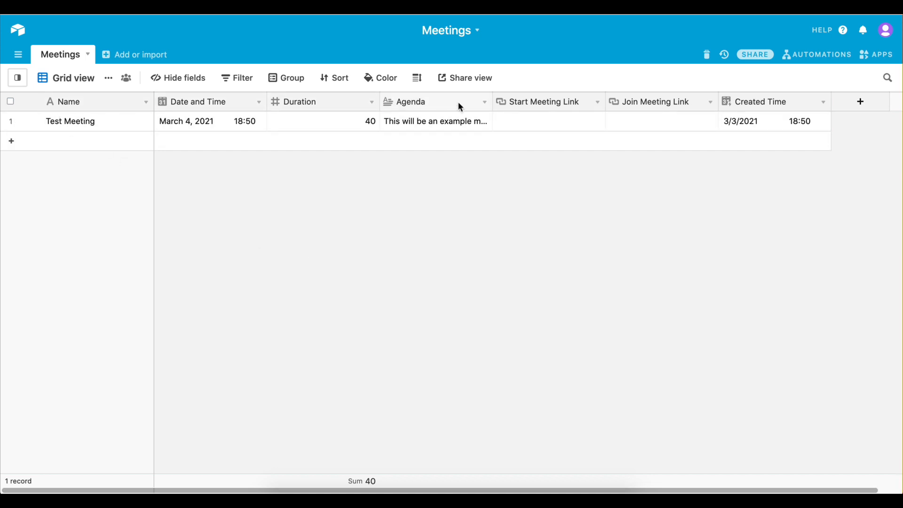
mouse_move(293, 339)
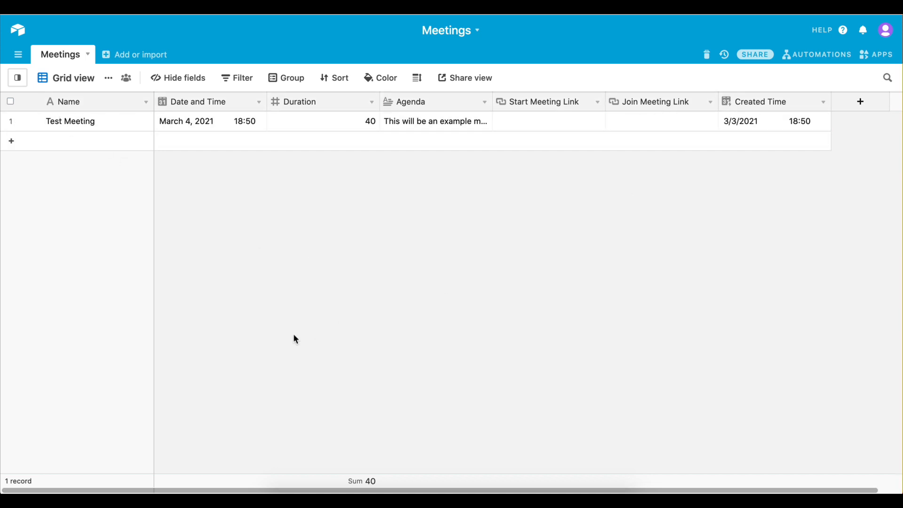
mouse_move(523, 96)
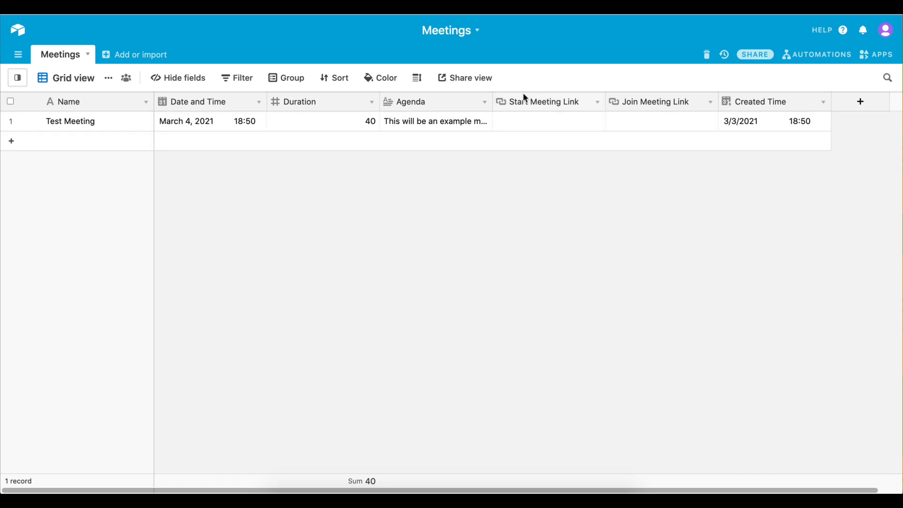
mouse_move(677, 204)
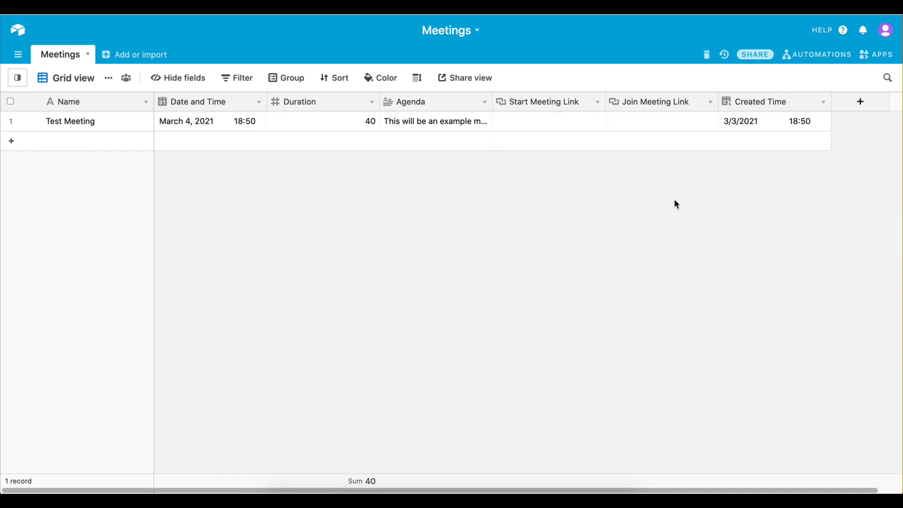
mouse_move(620, 88)
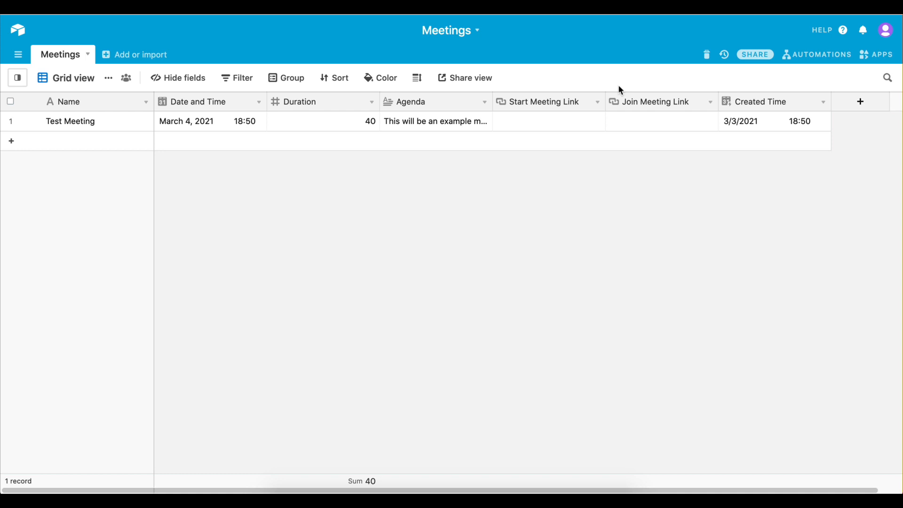
mouse_move(663, 199)
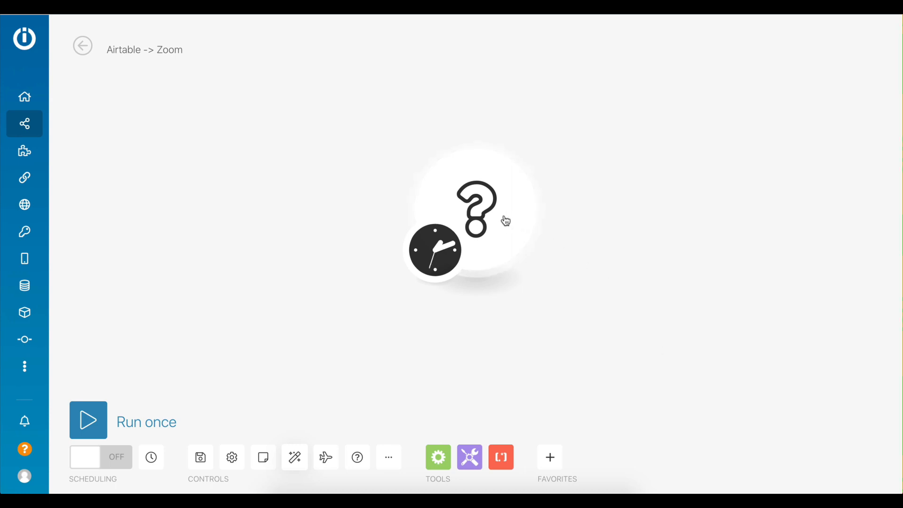
Choose Airtable Watch Records as the trigger on the Meetings base and Meetings table.
click(549, 457)
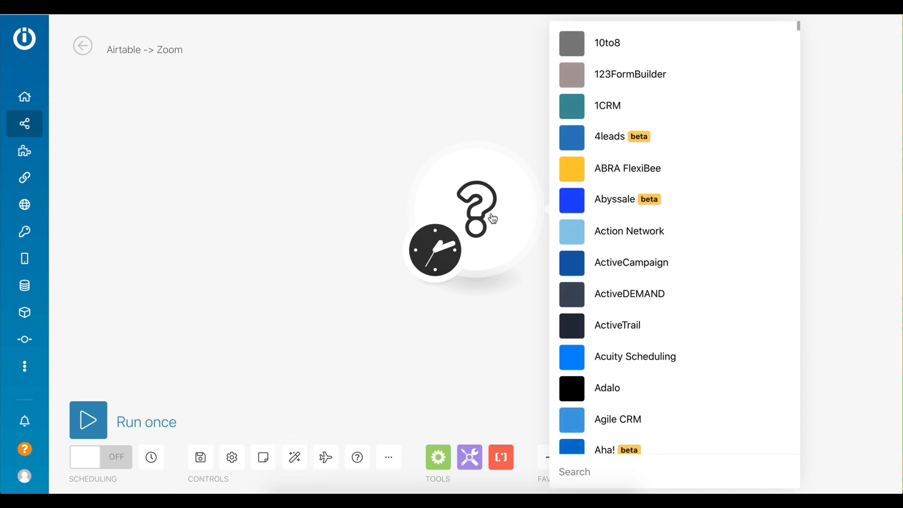
text(airtable)
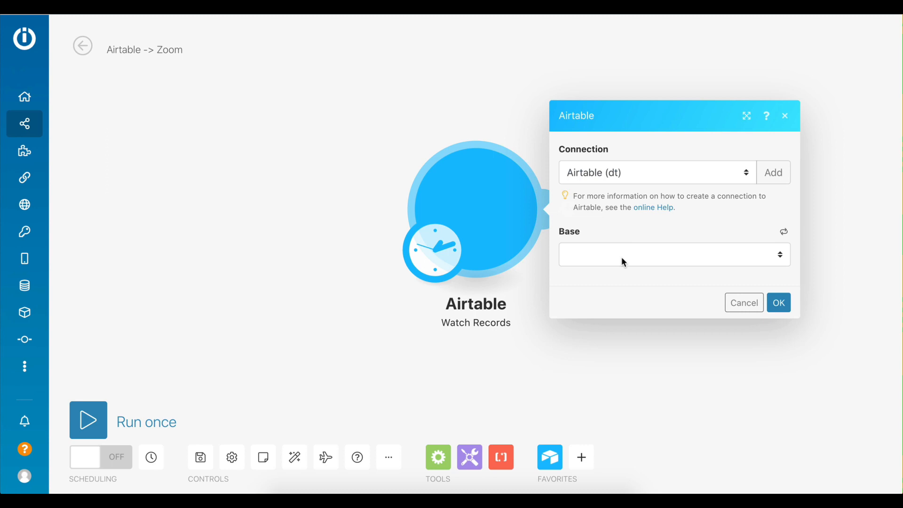
click(675, 254)
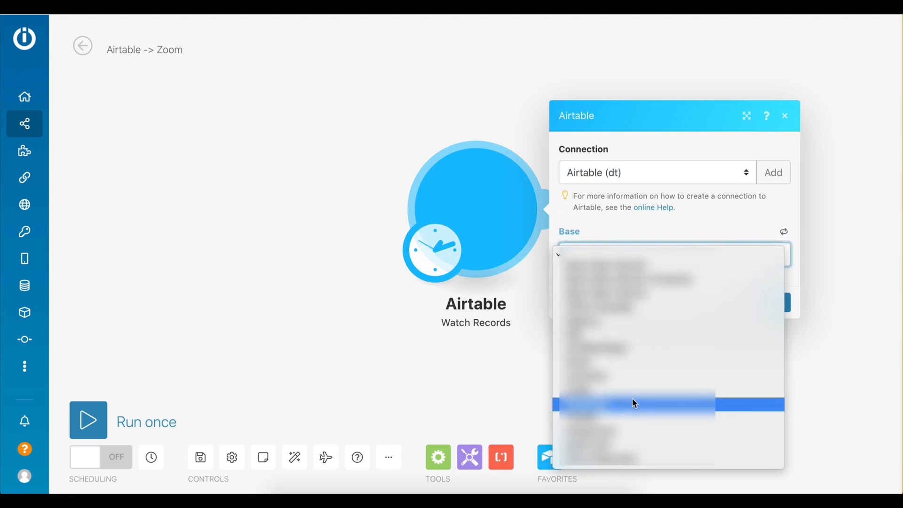
click(634, 404)
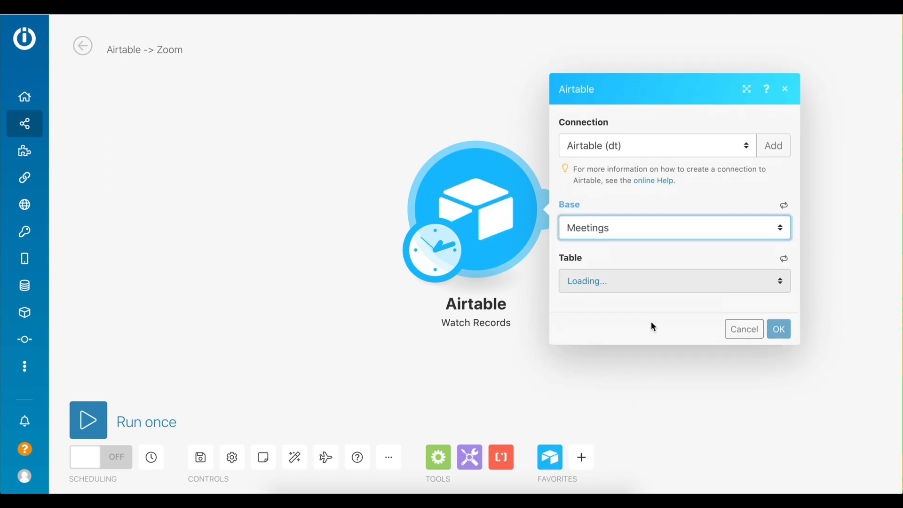
click(674, 281)
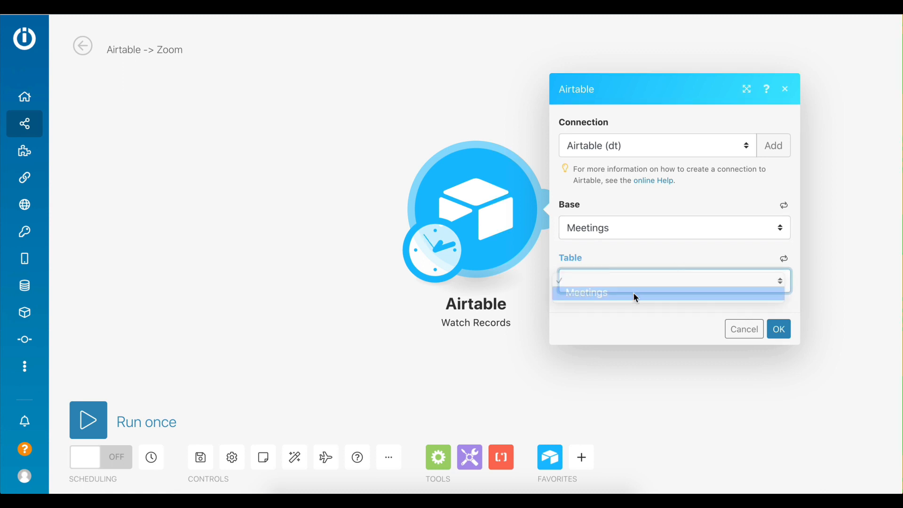
click(586, 292)
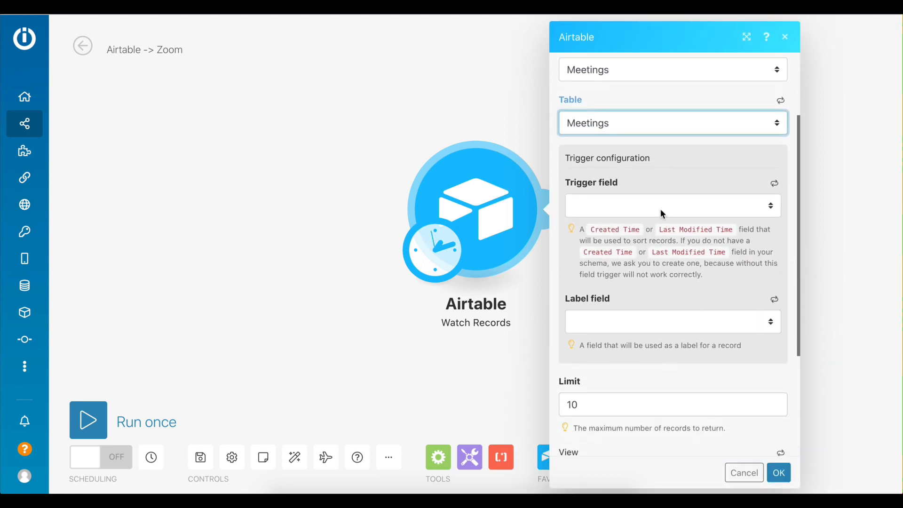
Sort watched records by Created Time, label them by Name, and confirm the trigger.
click(673, 205)
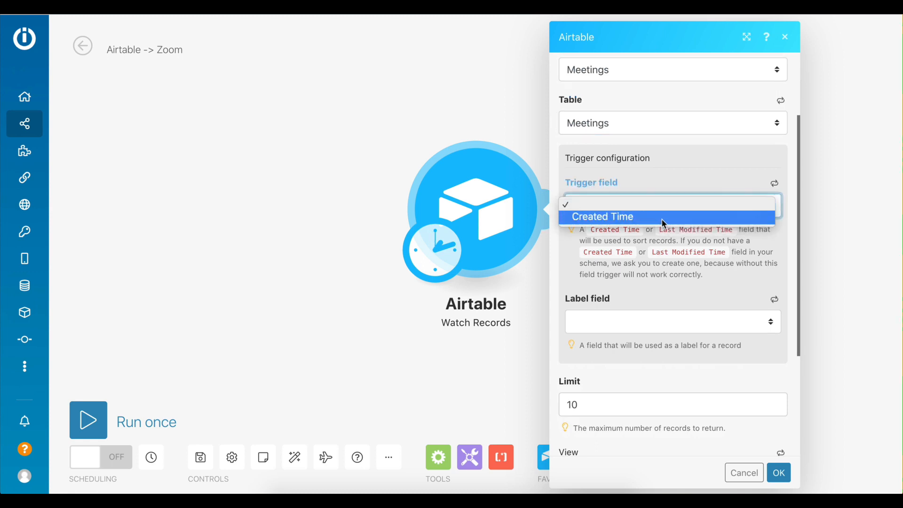
click(602, 216)
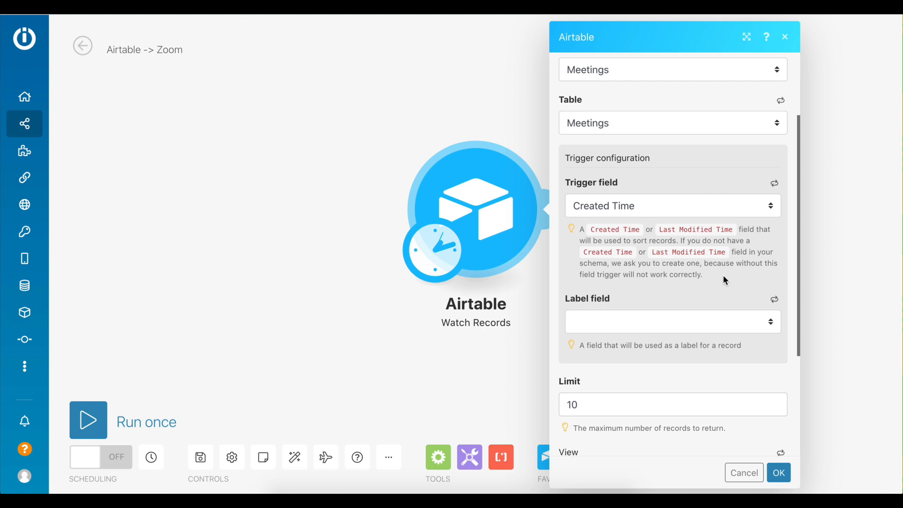
mouse_move(722, 324)
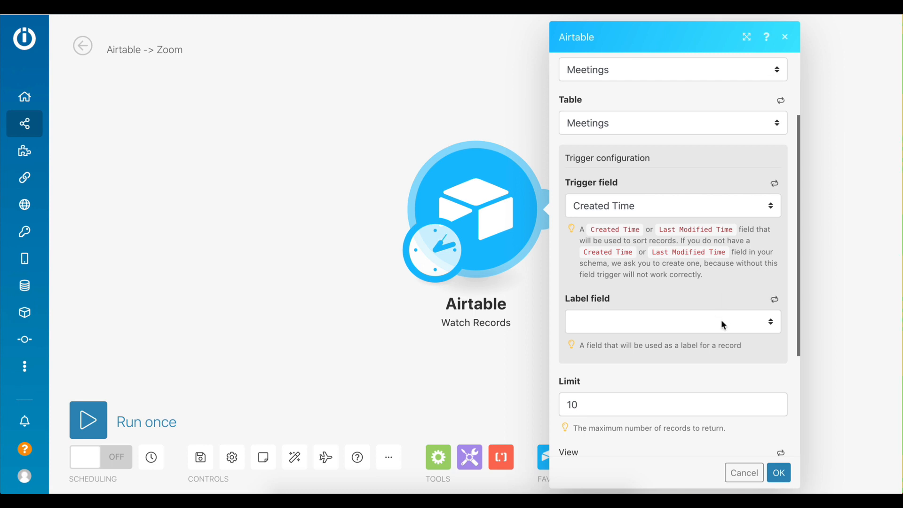
click(673, 322)
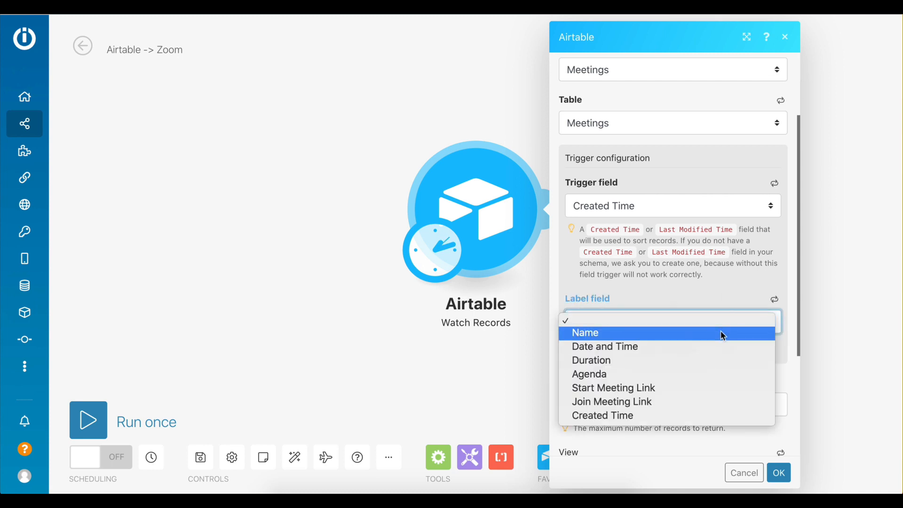
click(585, 333)
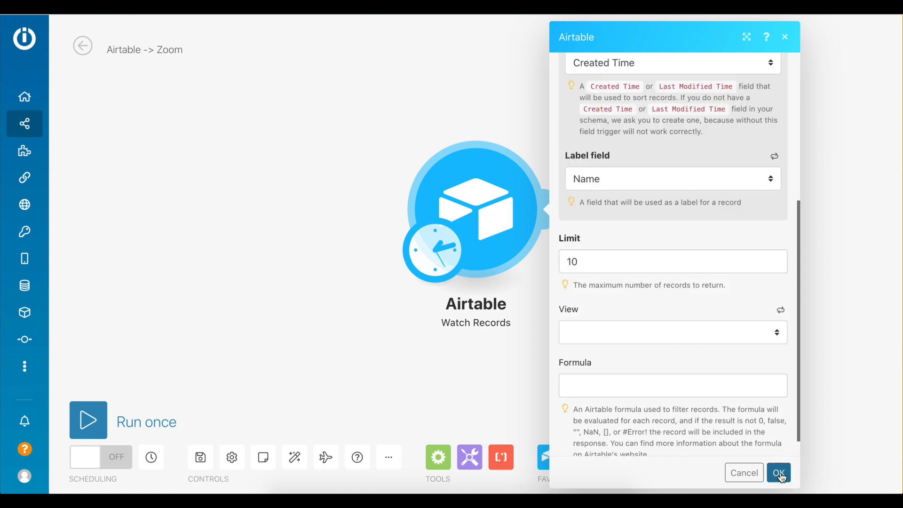
click(779, 472)
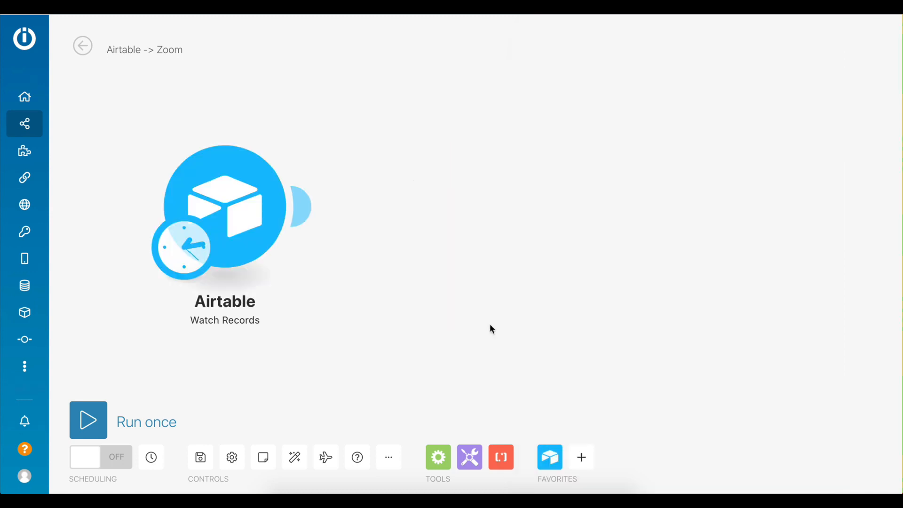
Add a Zoom Create a Meeting module after the trigger and pick the hosting Zoom user.
click(299, 207)
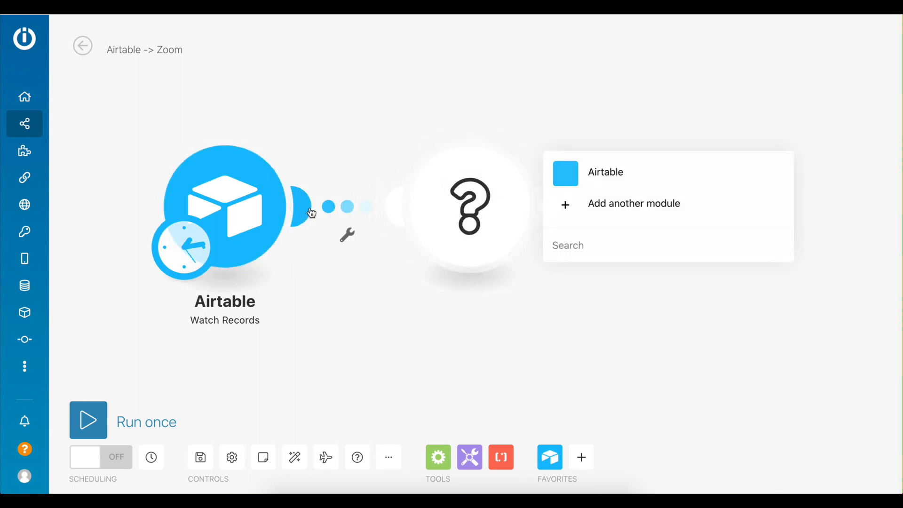
text(zoom)
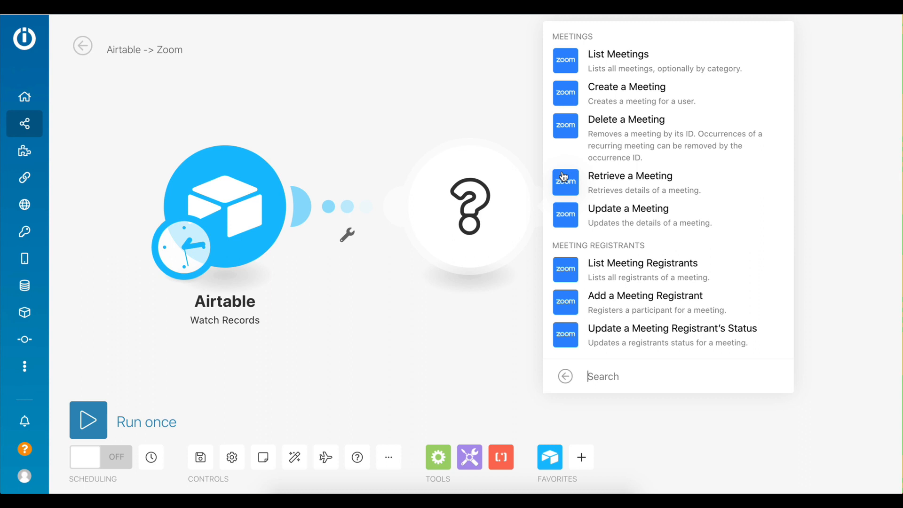
click(630, 175)
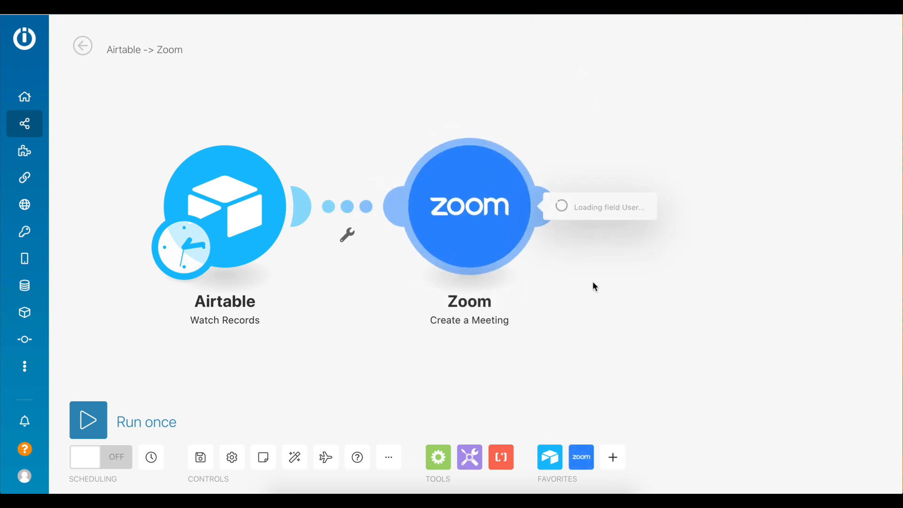
click(470, 205)
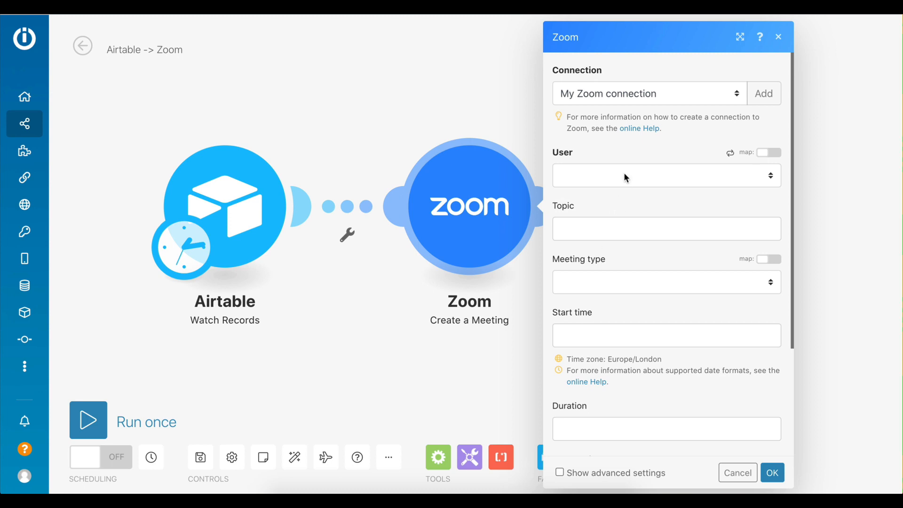
click(666, 175)
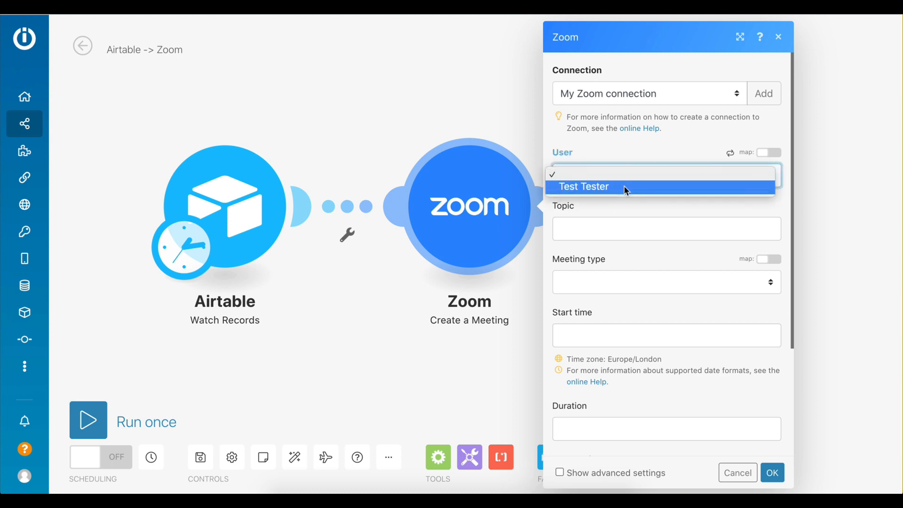
click(583, 186)
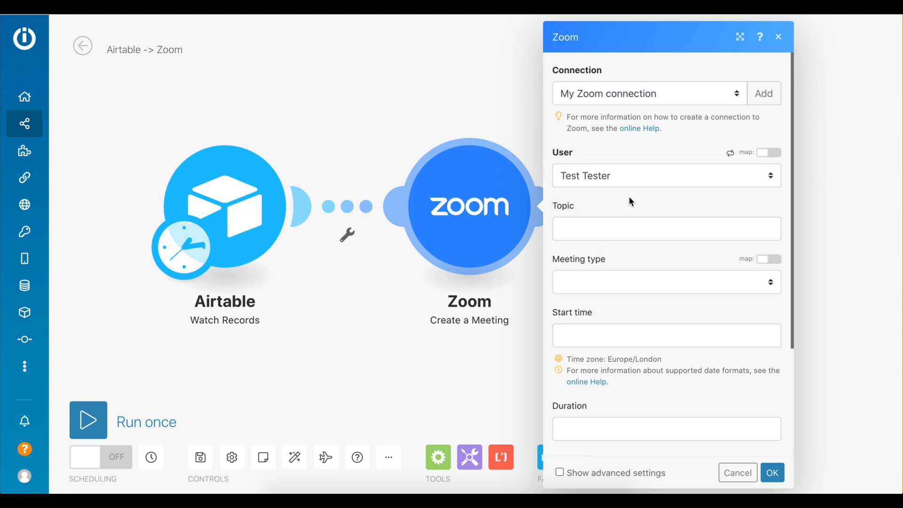
Use the record's Name as topic, make it a scheduled meeting starting at the record's Date and Time.
click(666, 229)
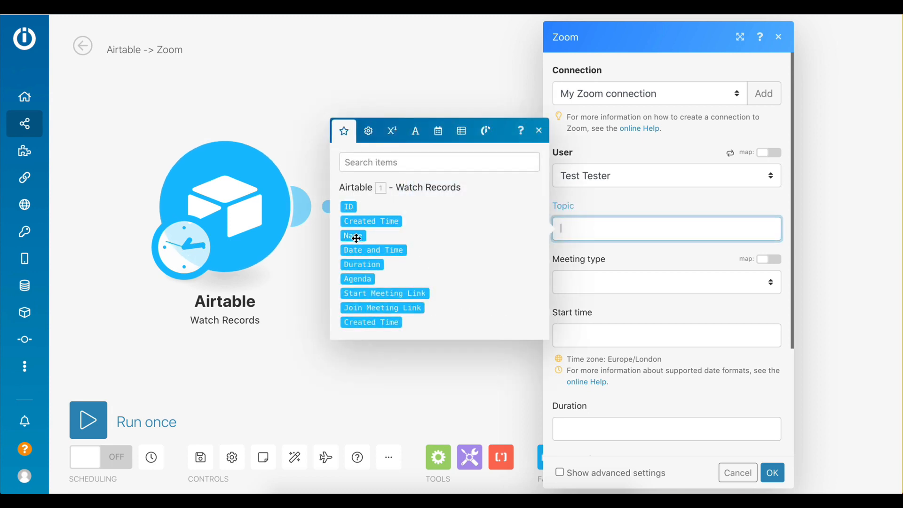
drag(352, 235, 570, 222)
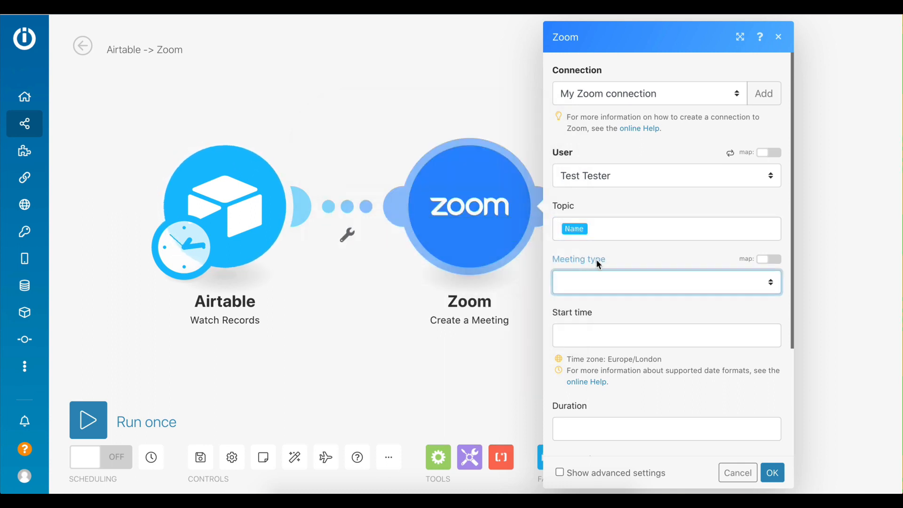
click(666, 282)
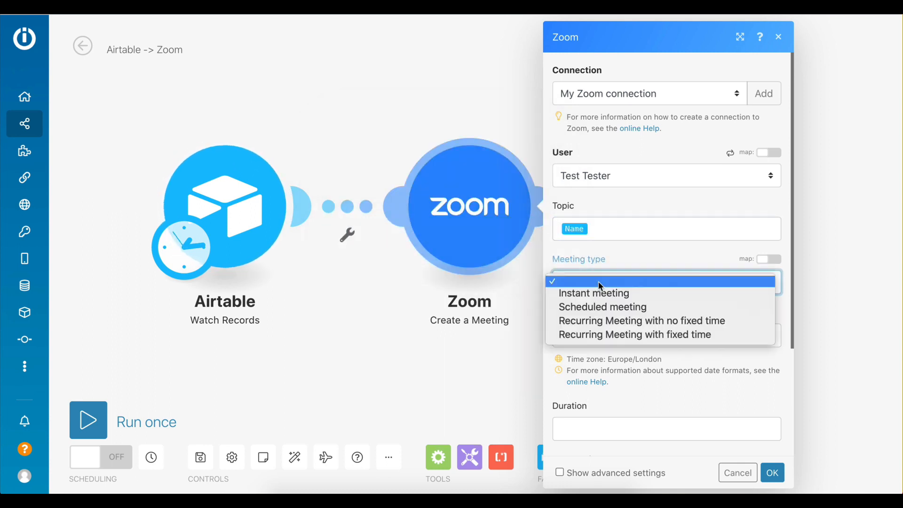
click(602, 306)
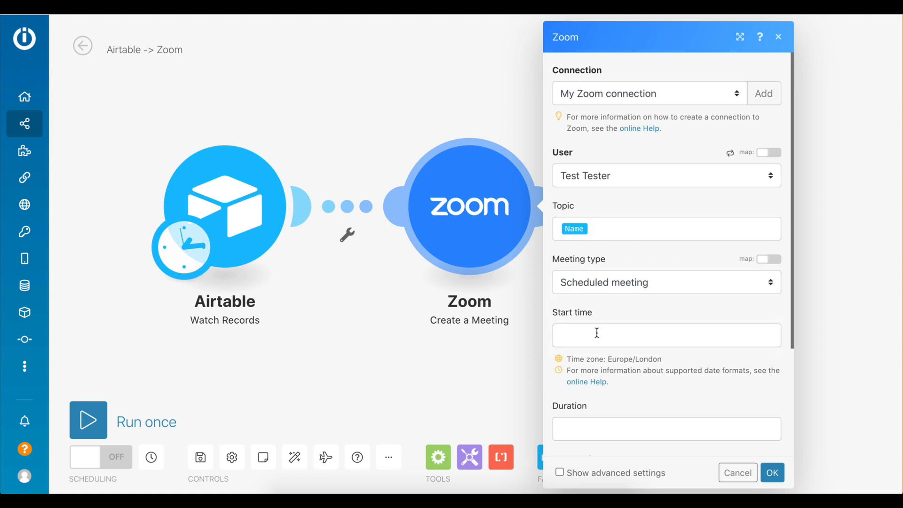
click(666, 334)
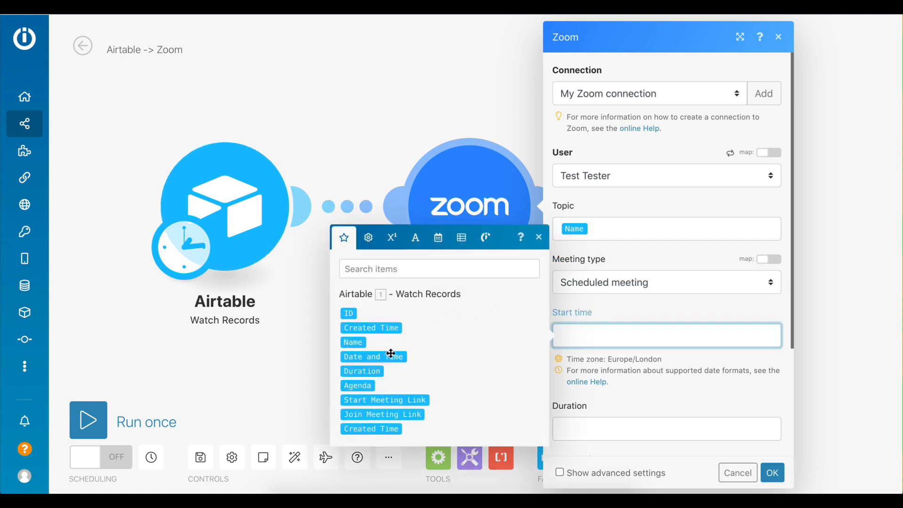
drag(373, 356, 590, 331)
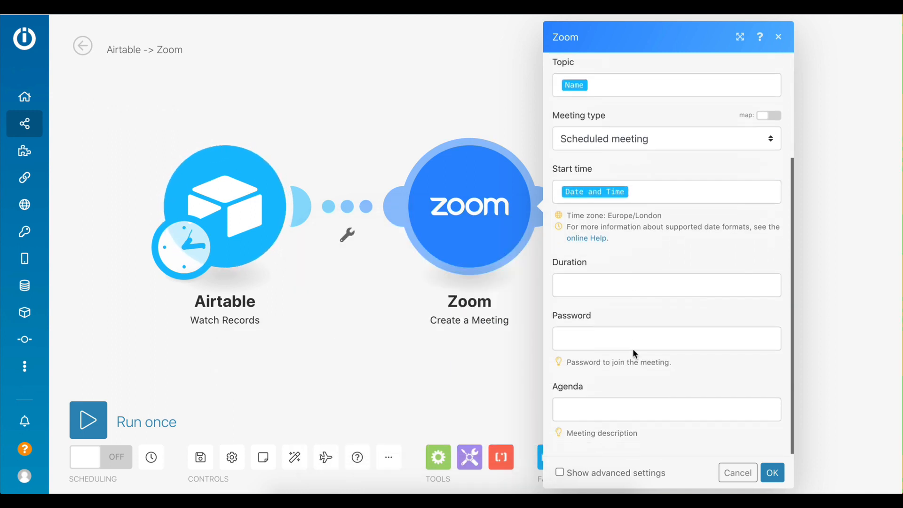
Map the record's Duration and Agenda into the meeting and confirm the Zoom settings.
click(666, 285)
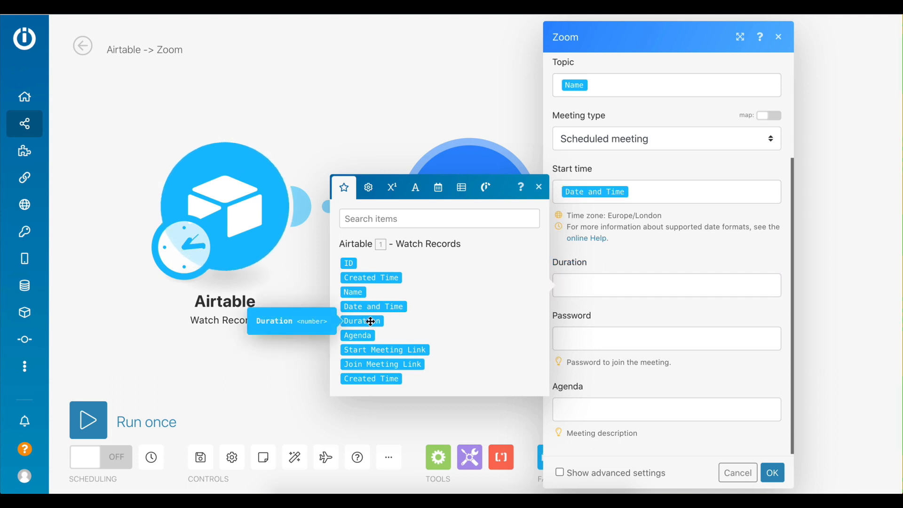
click(362, 321)
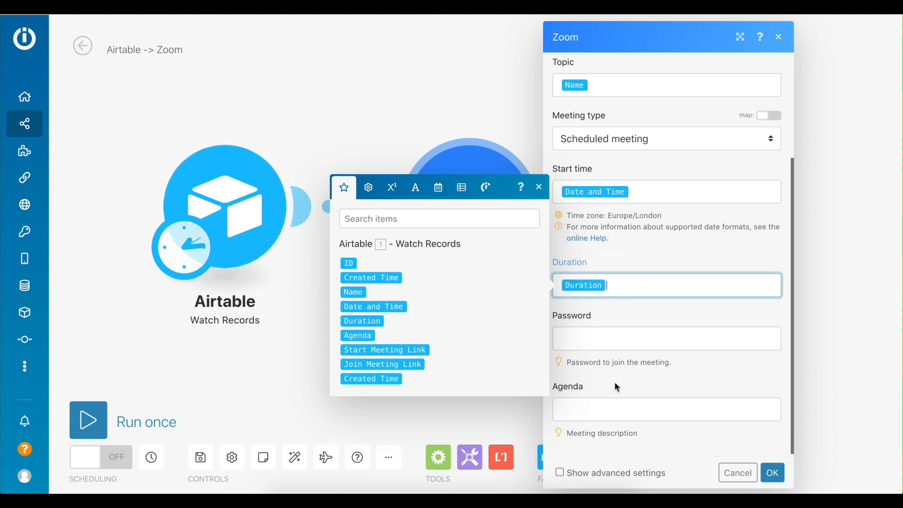
click(666, 410)
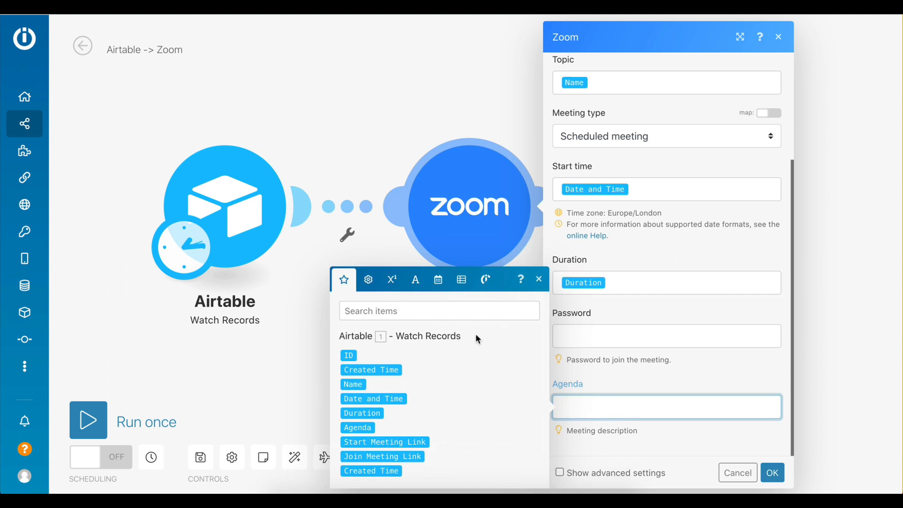
click(666, 407)
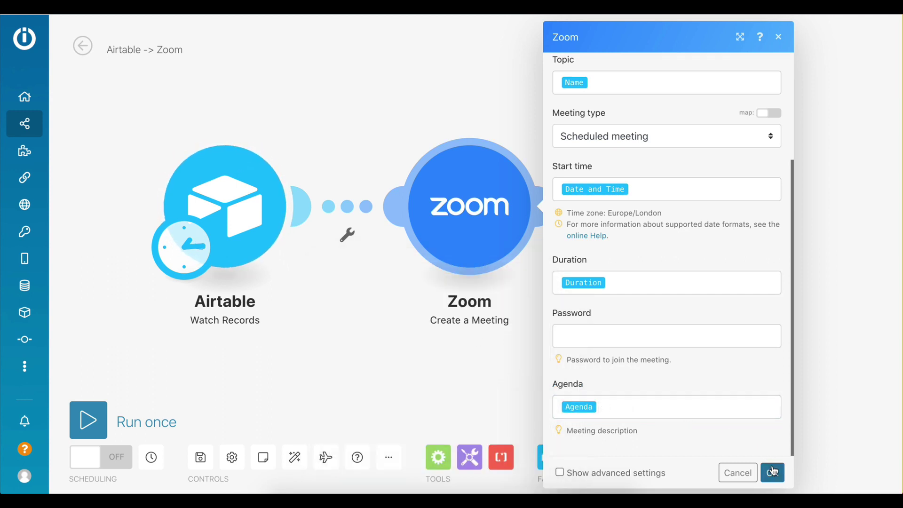
click(773, 472)
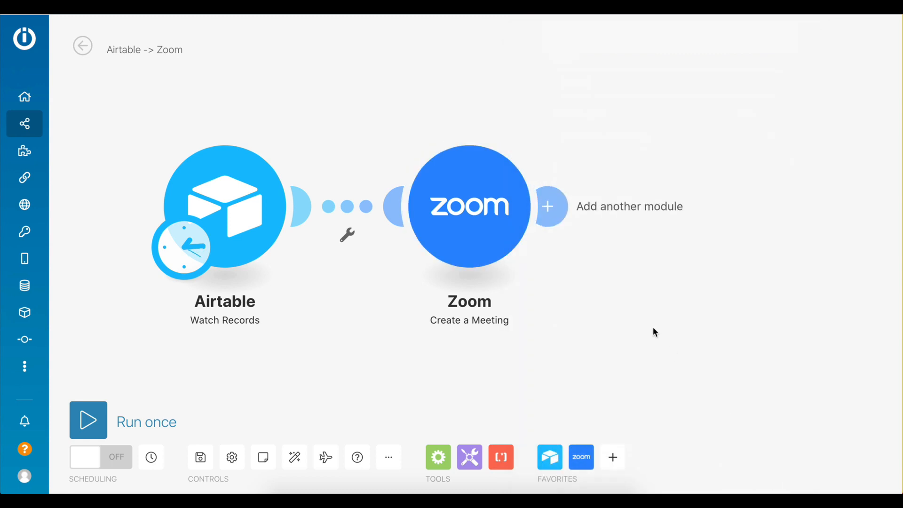
Add an Airtable Update a Record module targeting the Meetings base and Meetings table.
click(548, 206)
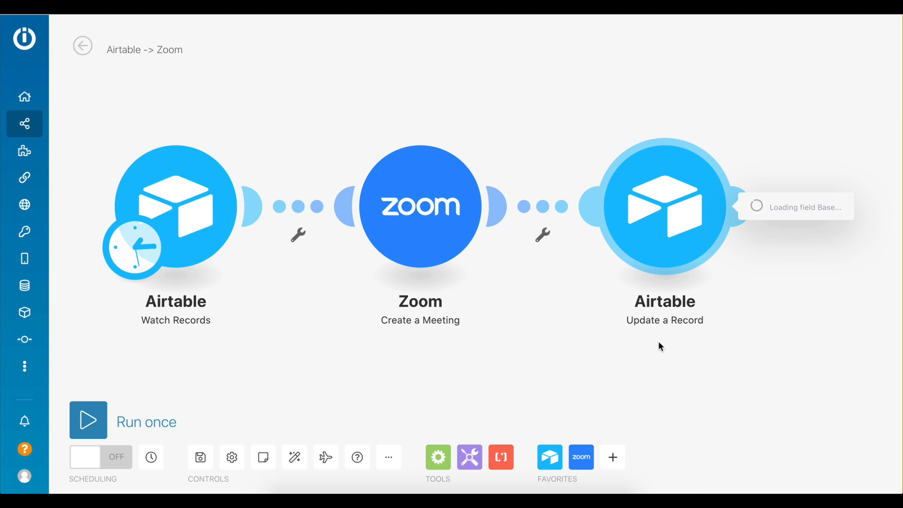
click(664, 206)
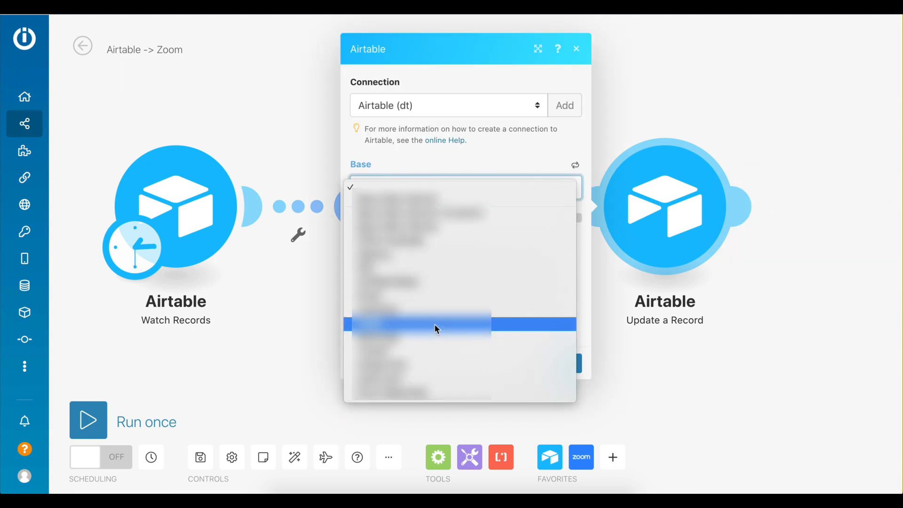
click(434, 327)
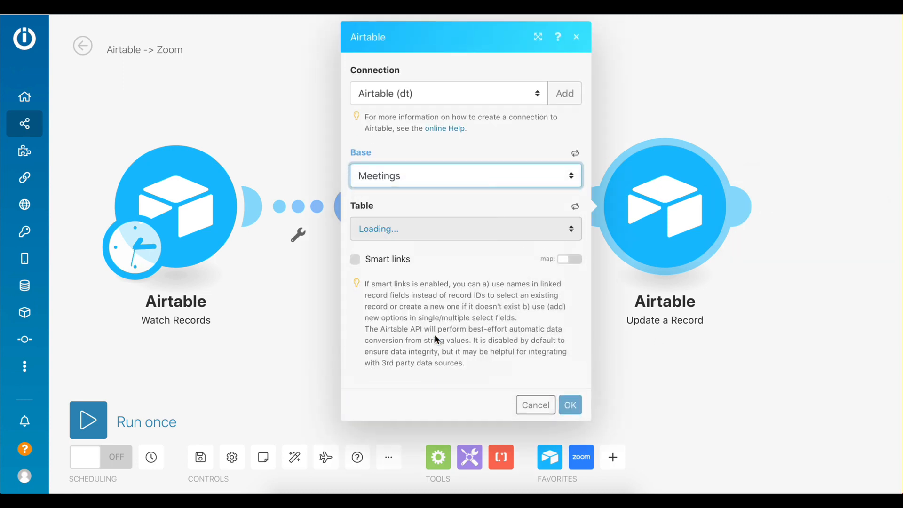
click(465, 229)
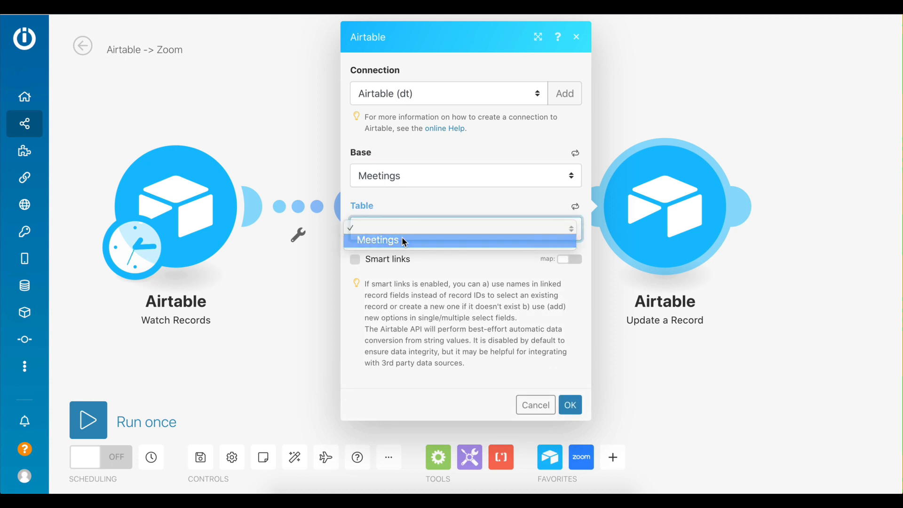
click(378, 240)
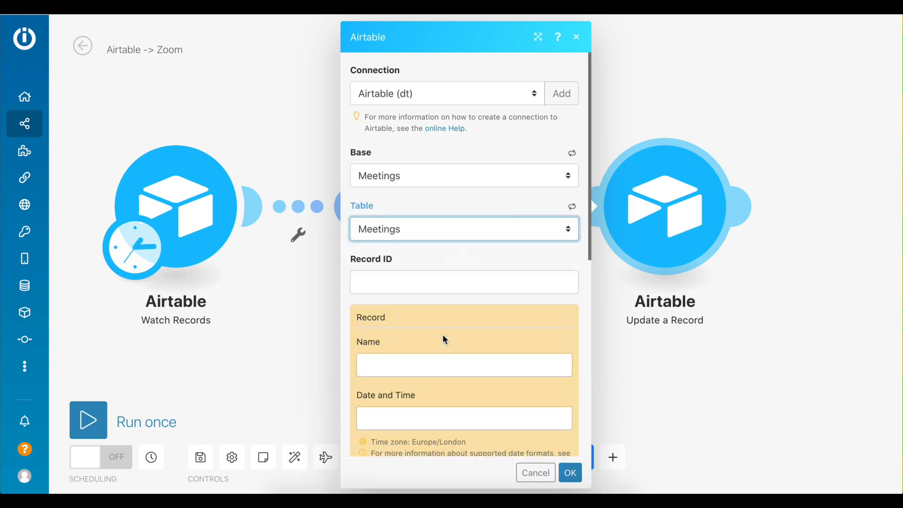
click(463, 282)
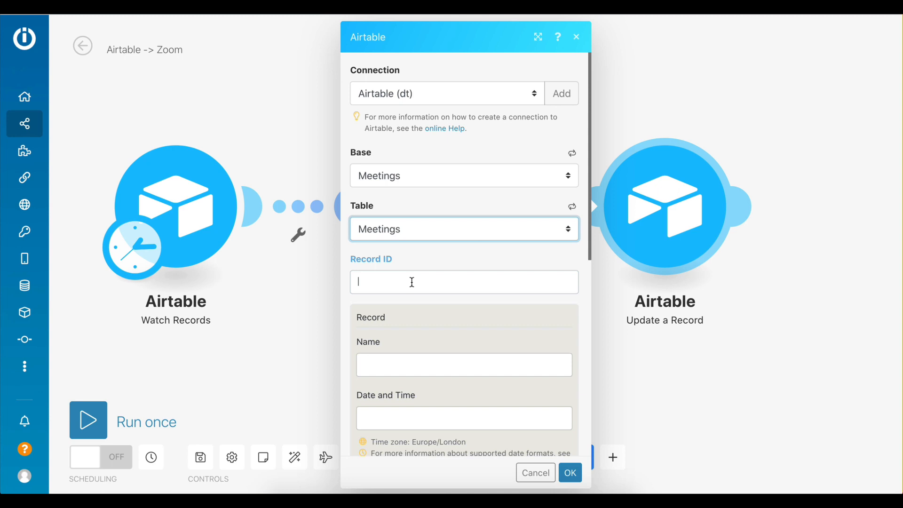
Map the trigger's ID as Record ID, Zoom's Start URL and Join URL into the meeting link fields, and confirm.
click(465, 282)
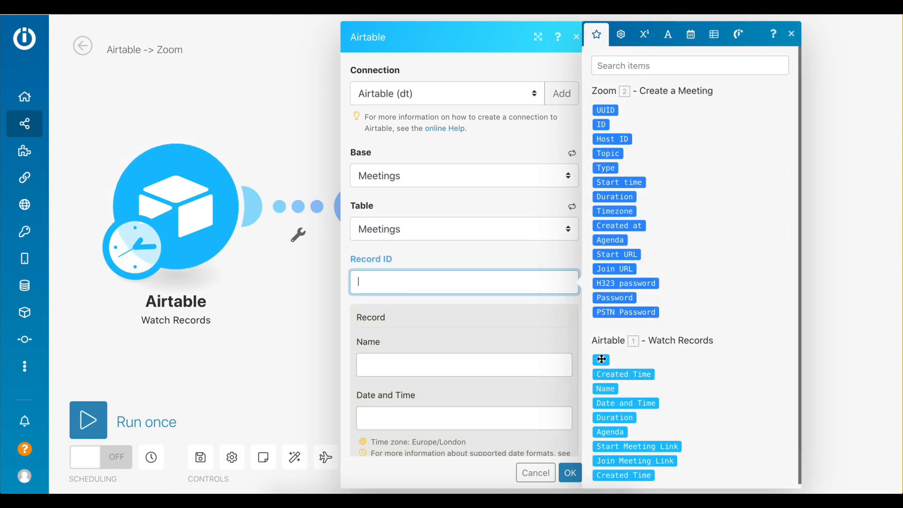
drag(601, 360, 383, 281)
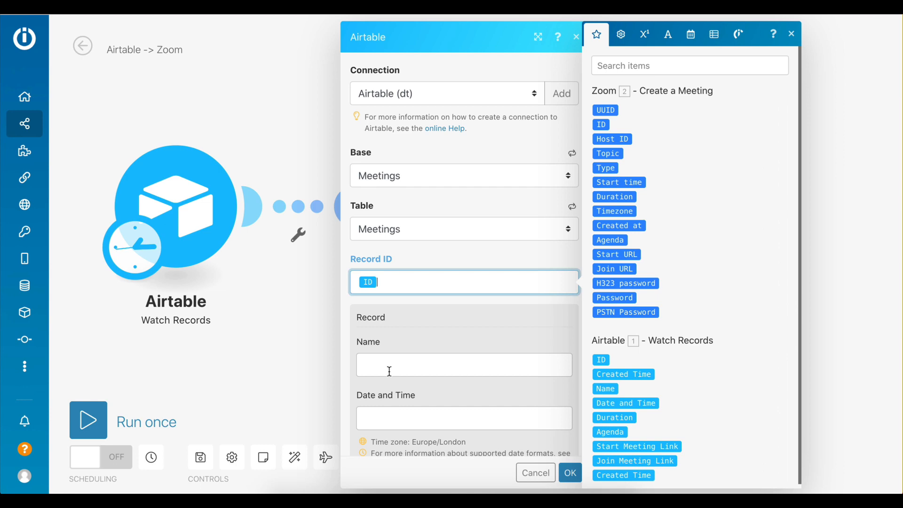
scroll(down, 3)
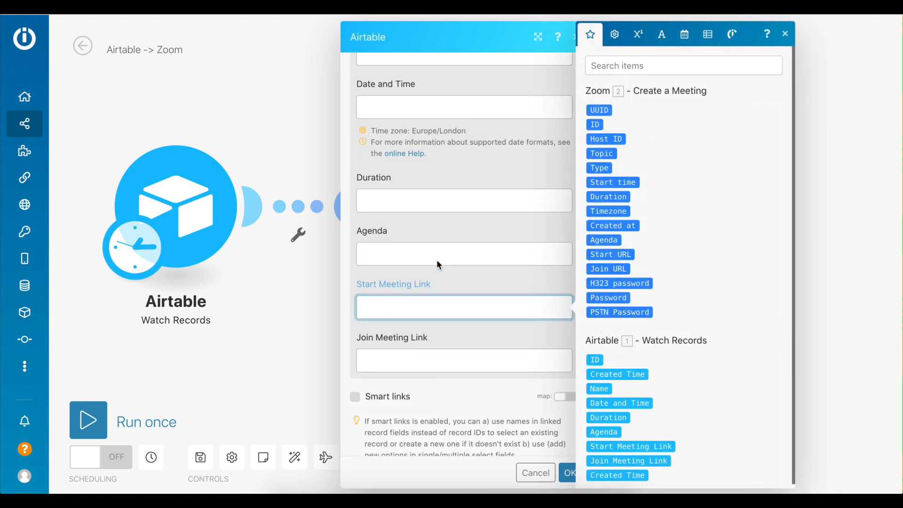
drag(610, 253, 453, 265)
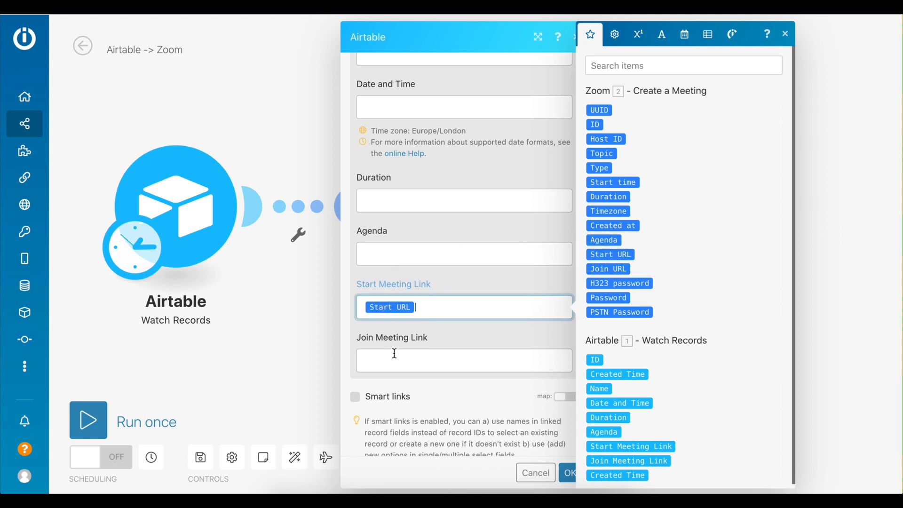
click(465, 360)
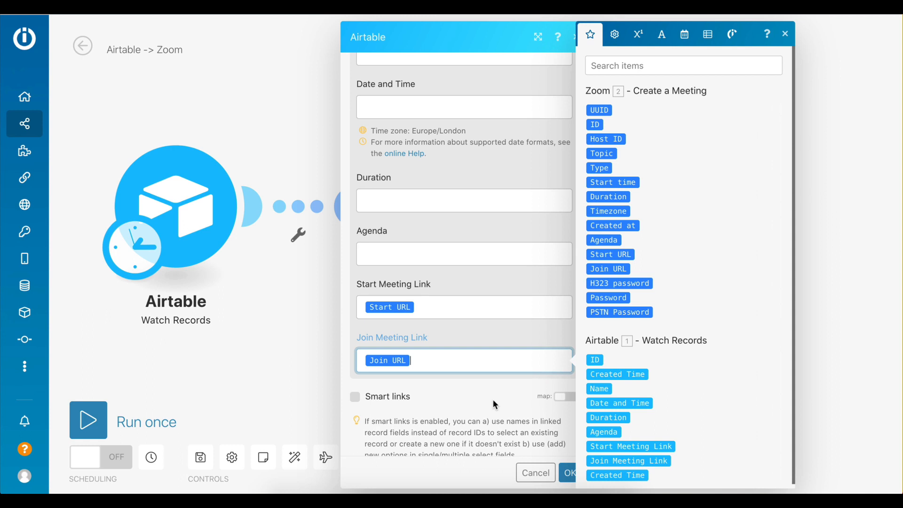
scroll(down, 3)
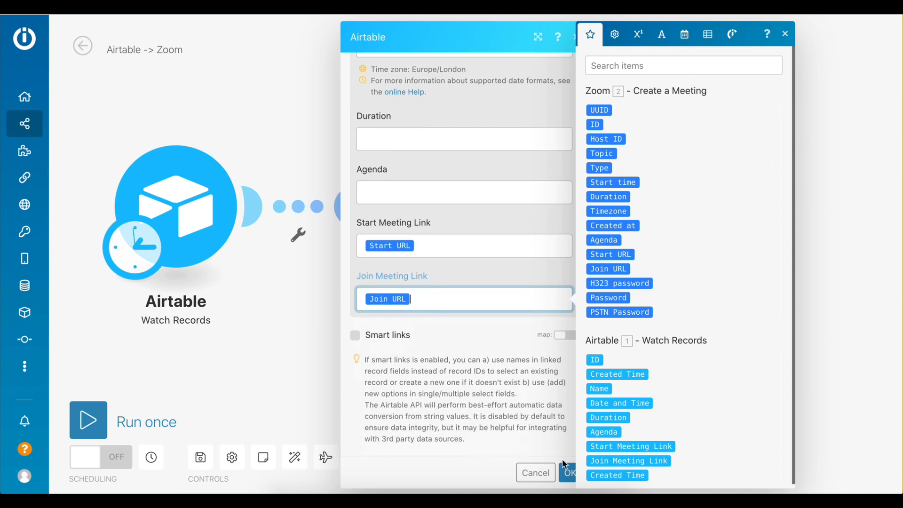
click(570, 473)
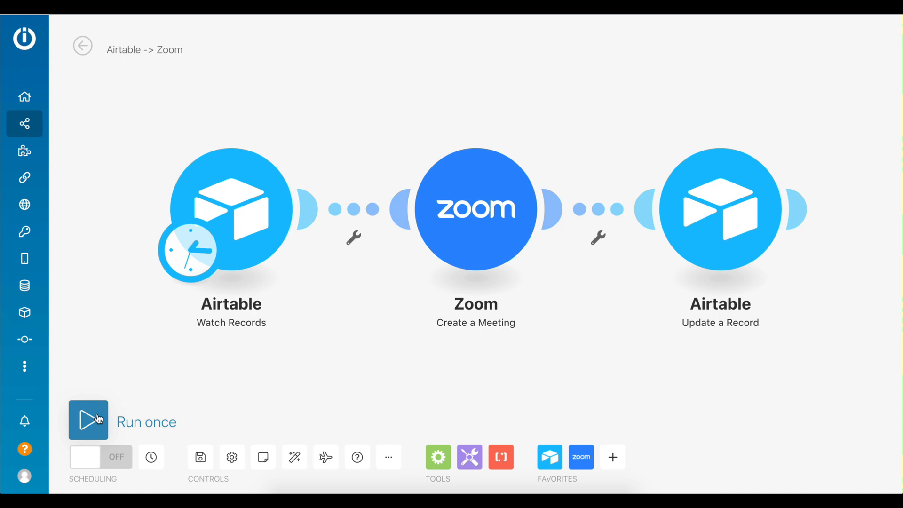
Run the scenario once to fill the Test Meeting row with Zoom start and join links.
click(89, 420)
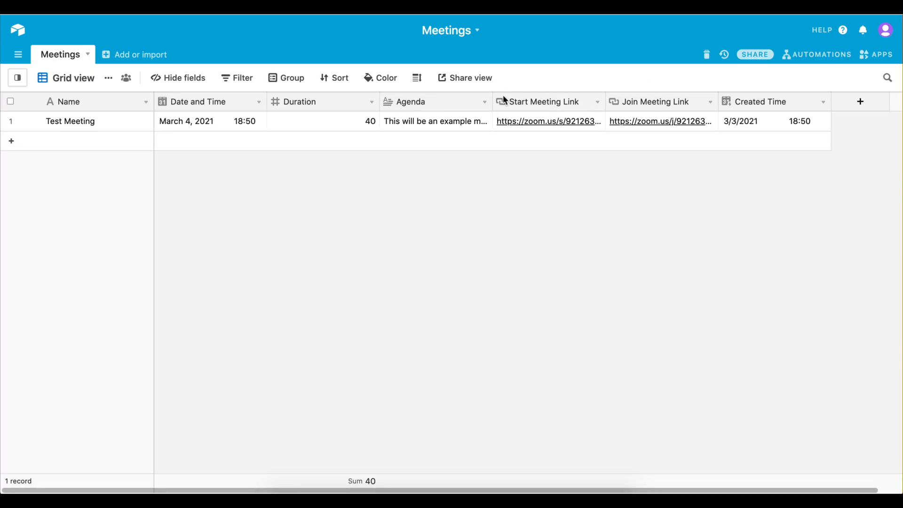
mouse_move(654, 87)
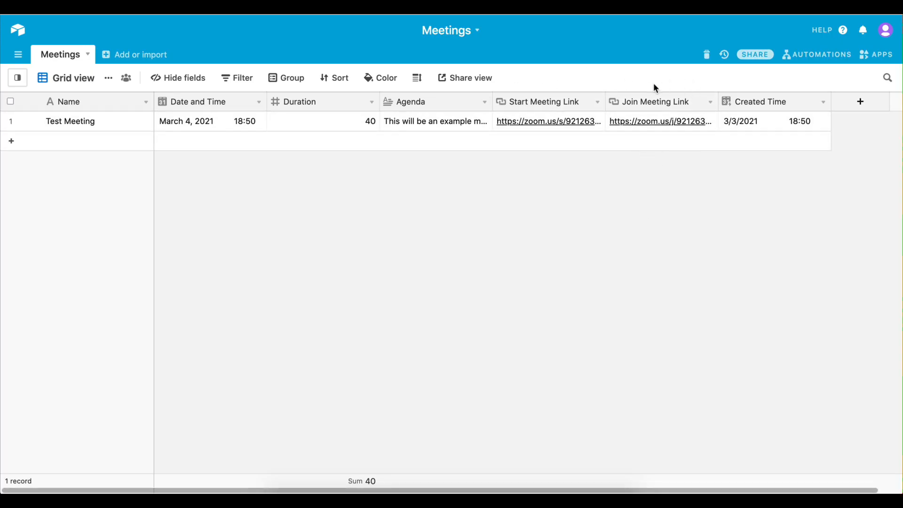
mouse_move(657, 250)
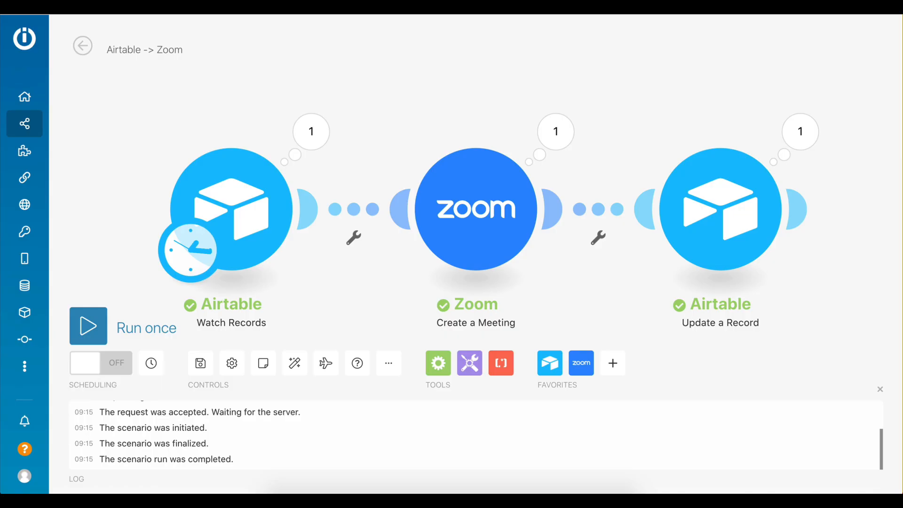
mouse_move(793, 318)
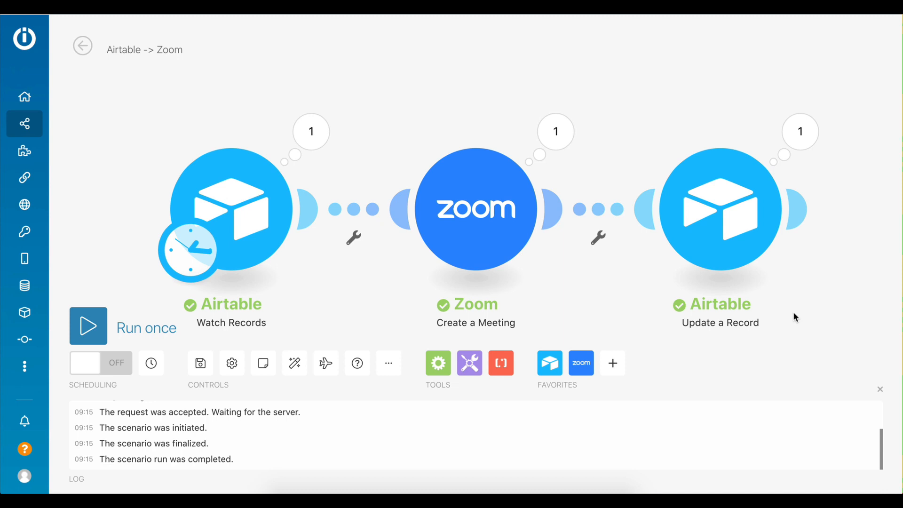